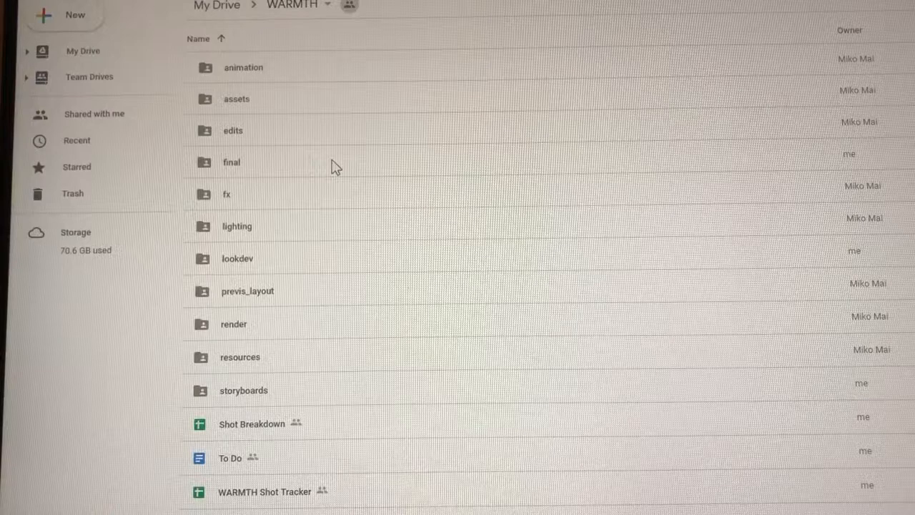
{"action": "mouse_move", "coordinate": [393, 193]}
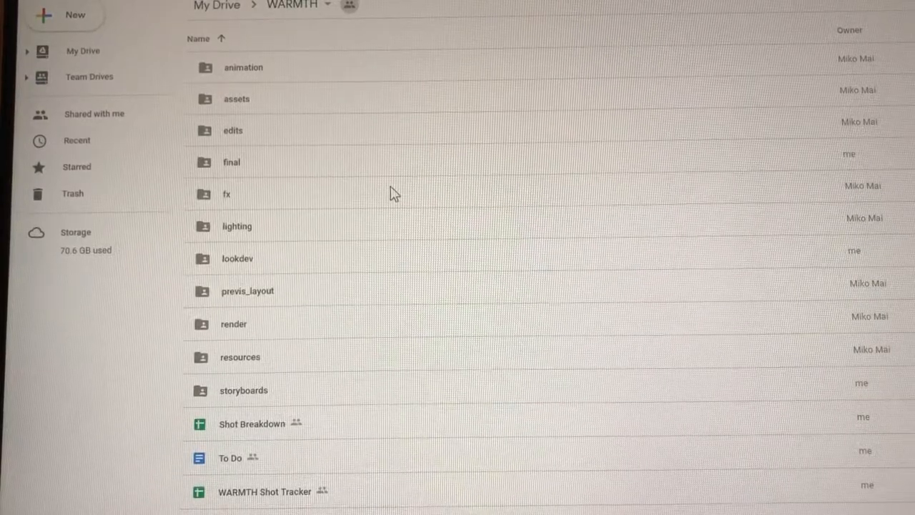
{"action": "mouse_move", "coordinate": [406, 193]}
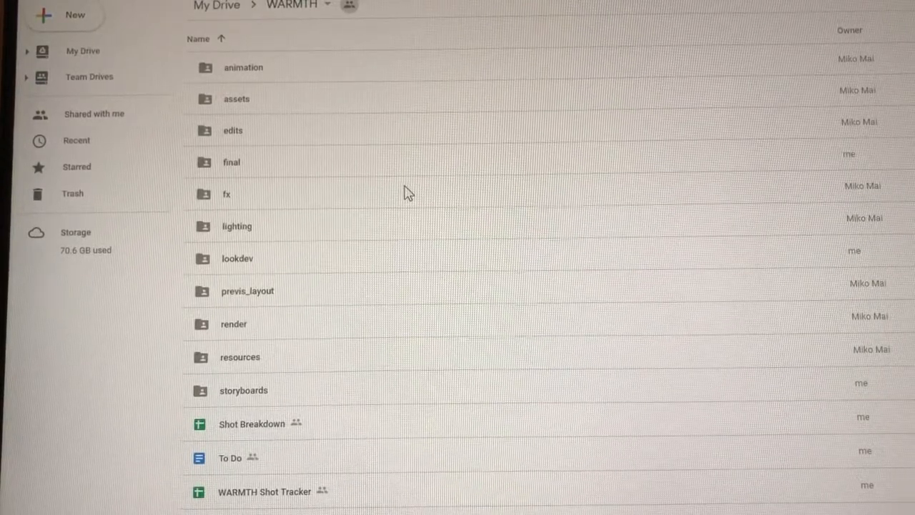
{"action": "mouse_move", "coordinate": [250, 79]}
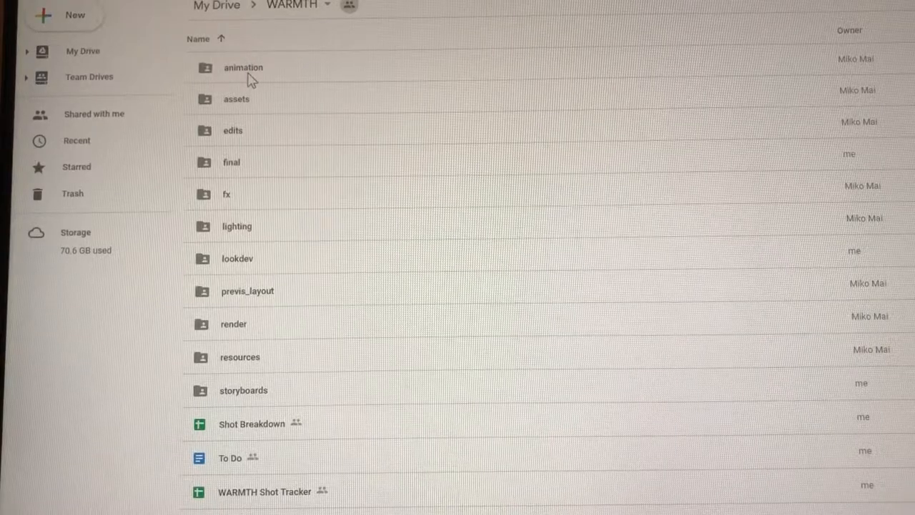
{"action": "mouse_move", "coordinate": [246, 354]}
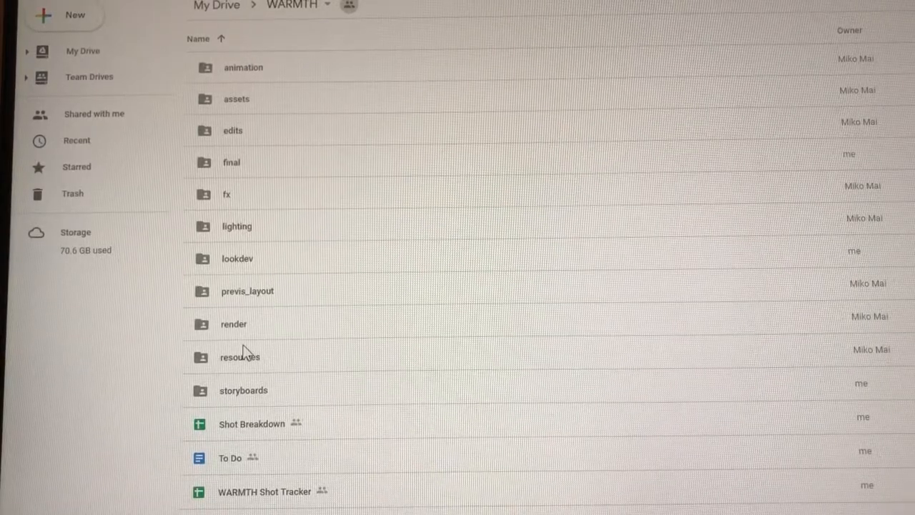
{"action": "mouse_move", "coordinate": [264, 112]}
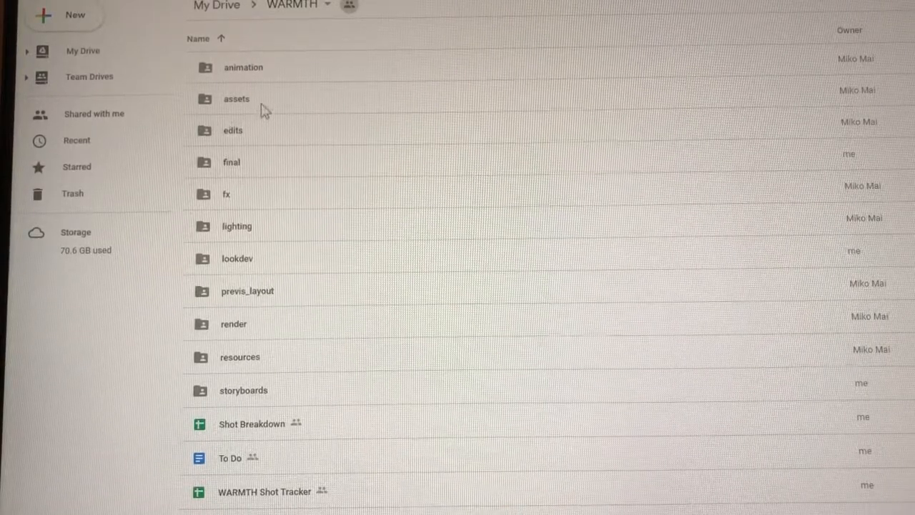
Navigate into assets/characters, revealing the archive folder plus boy and tiger files.
{"action": "double_click", "coordinate": [236, 99]}
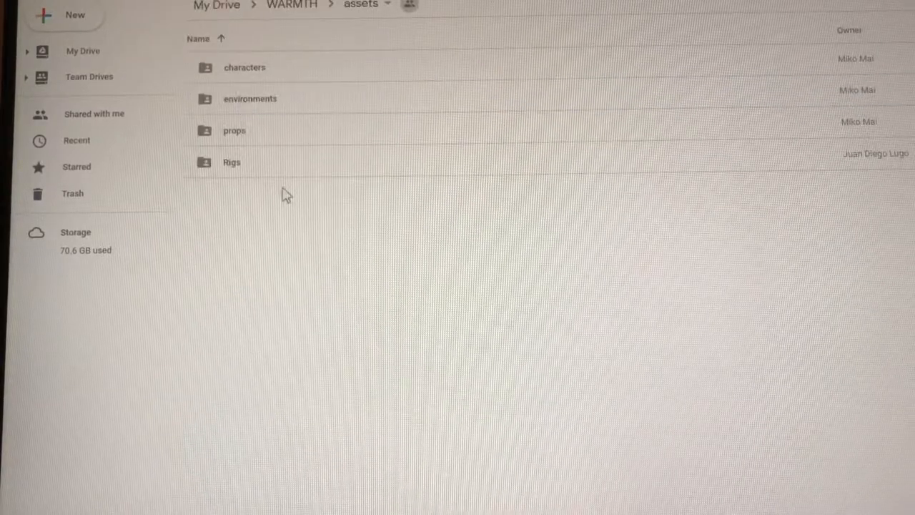
{"action": "mouse_move", "coordinate": [257, 79]}
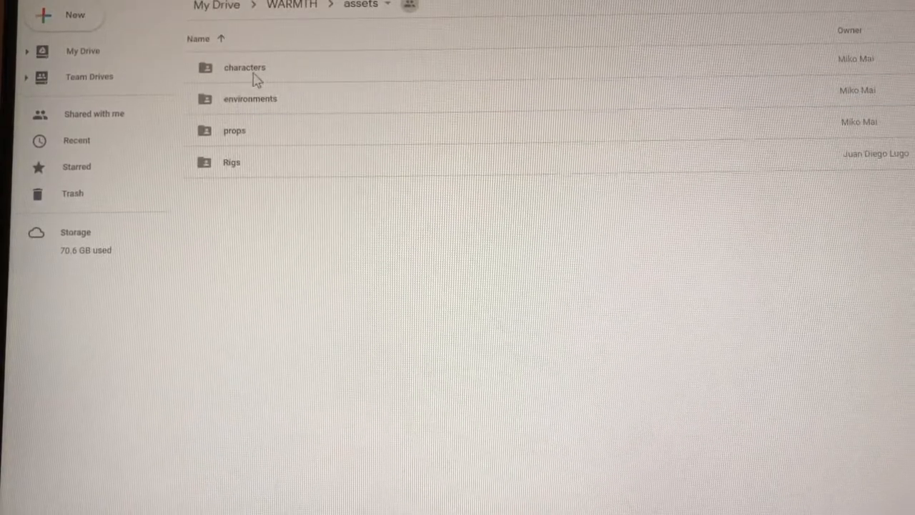
{"action": "double_click", "coordinate": [245, 67]}
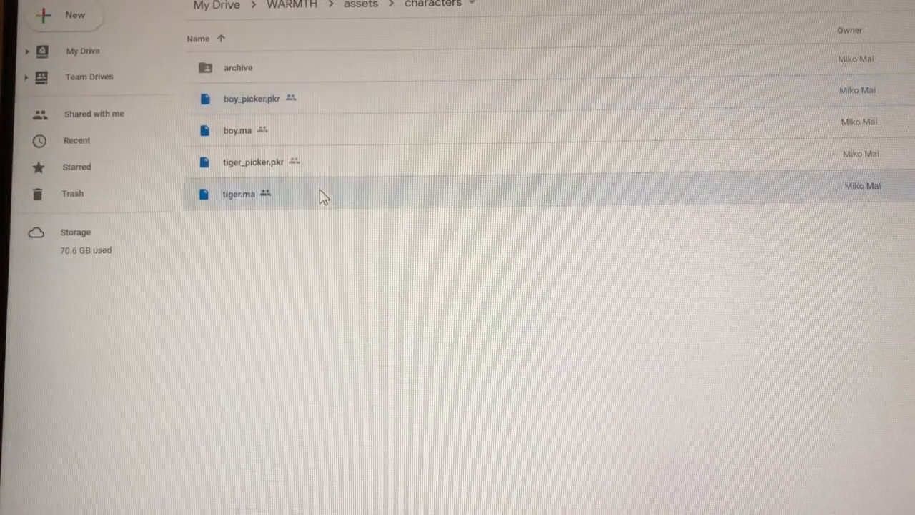
{"action": "mouse_move", "coordinate": [274, 203]}
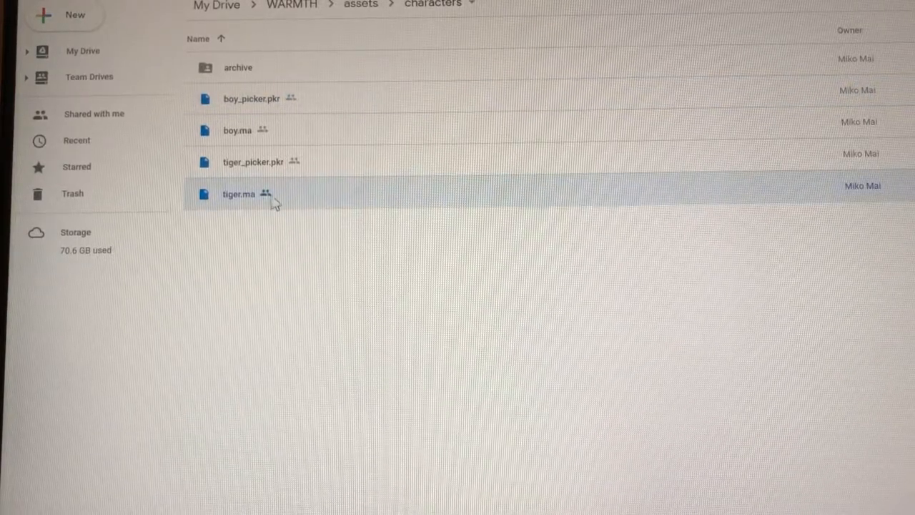
{"action": "mouse_move", "coordinate": [229, 142]}
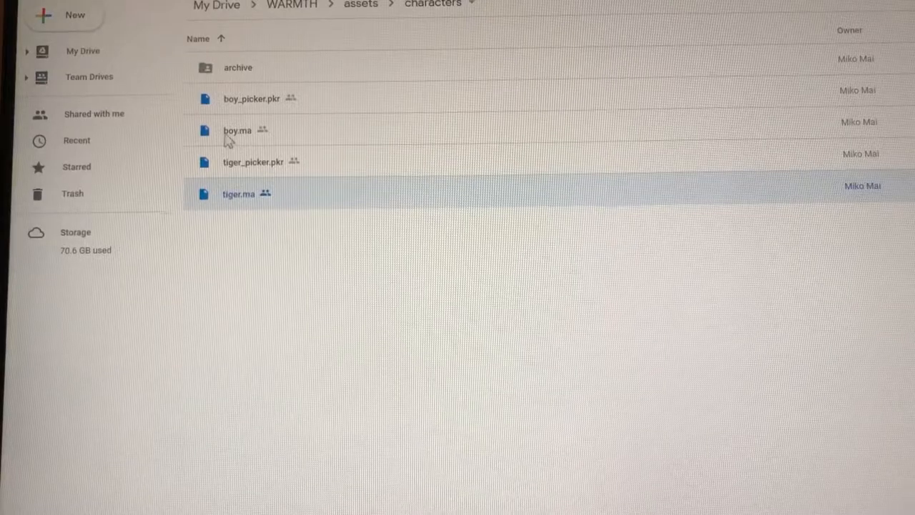
{"action": "mouse_move", "coordinate": [249, 170]}
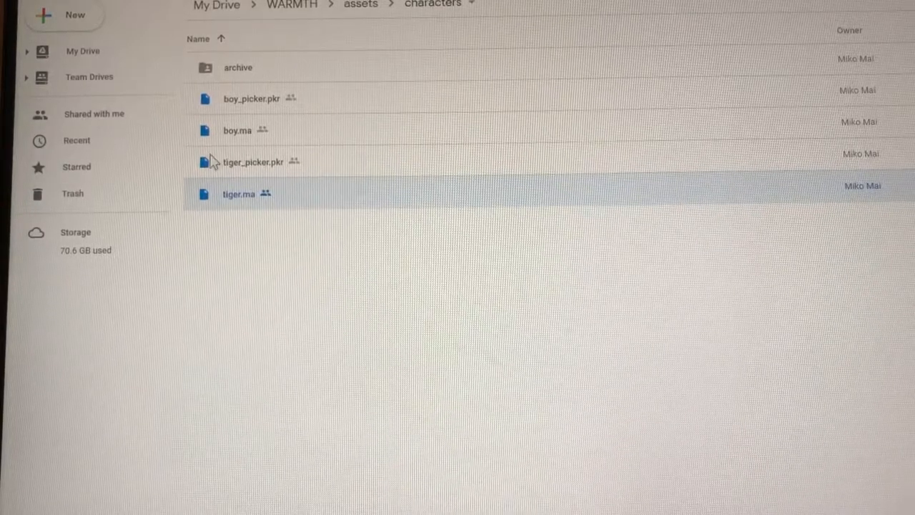
{"action": "mouse_move", "coordinate": [358, 178]}
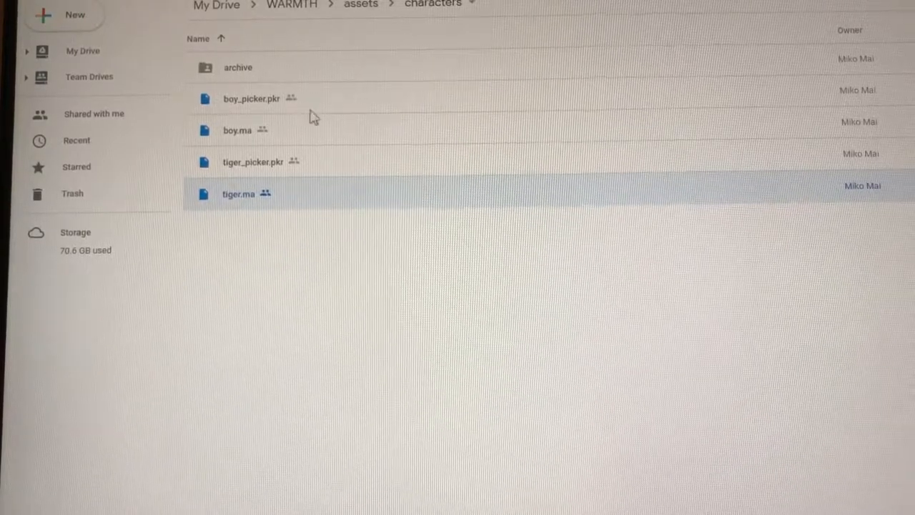
{"action": "left_click", "coordinate": [237, 67]}
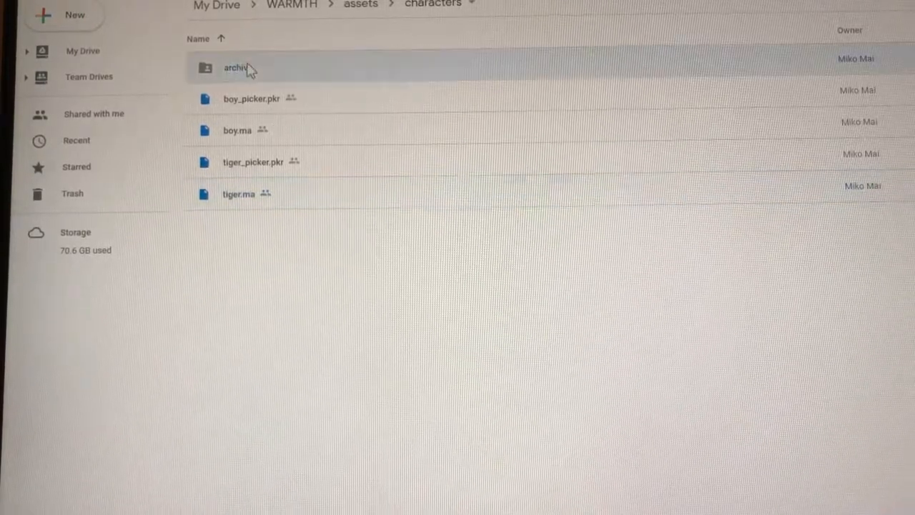
{"action": "mouse_move", "coordinate": [392, 117]}
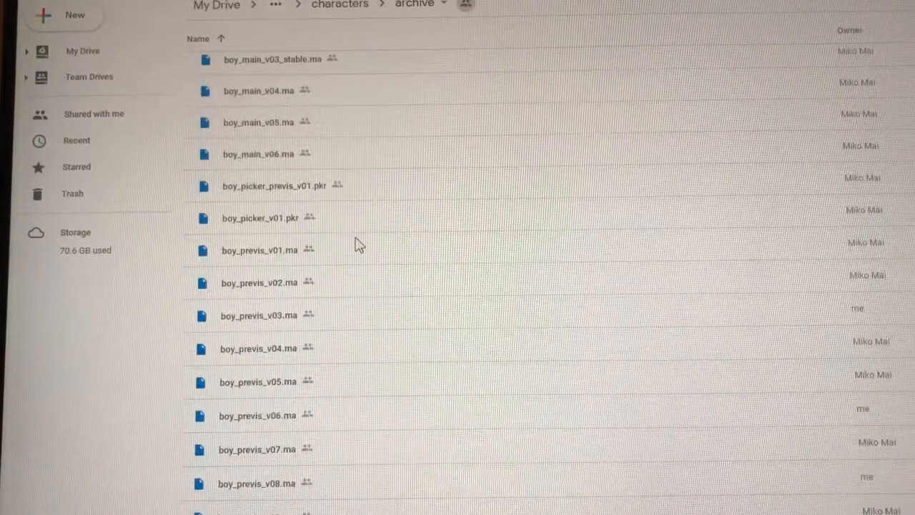
{"action": "scroll", "scroll_direction": "down", "scroll_amount": 3}
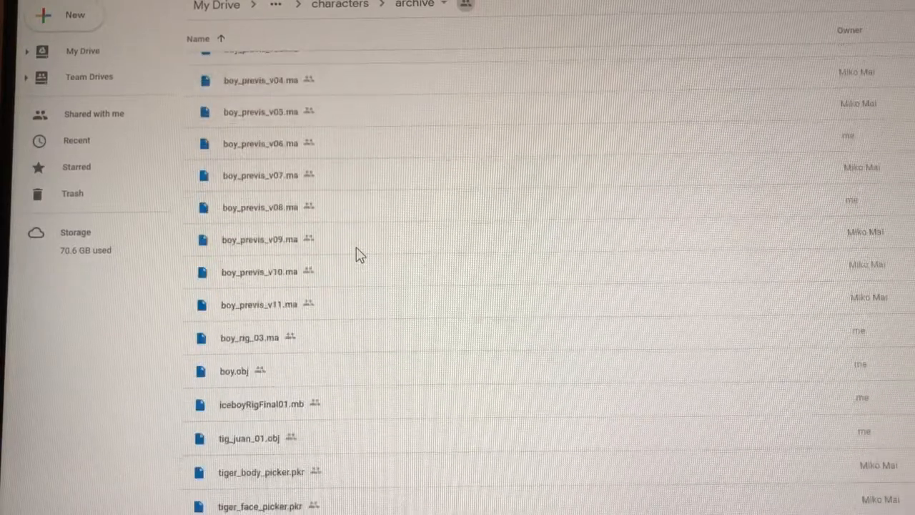
{"action": "scroll", "scroll_direction": "down", "scroll_amount": 3}
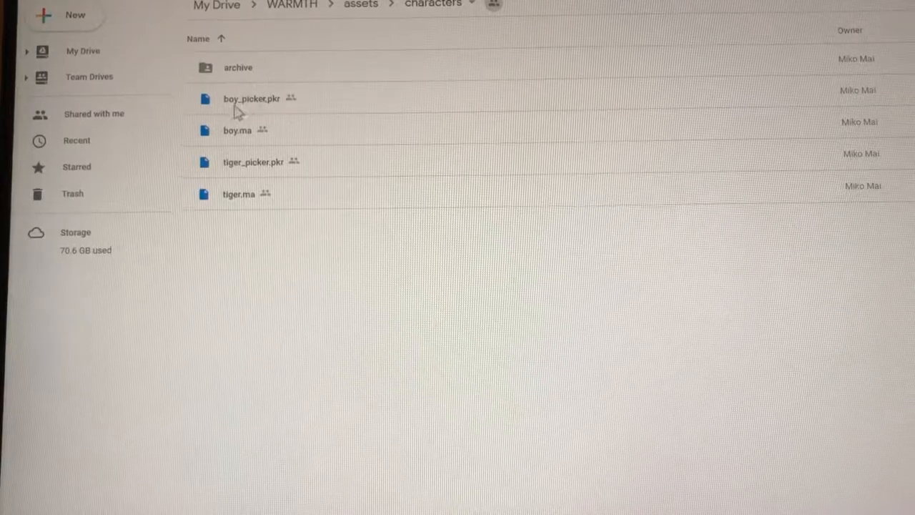
{"action": "mouse_move", "coordinate": [257, 166]}
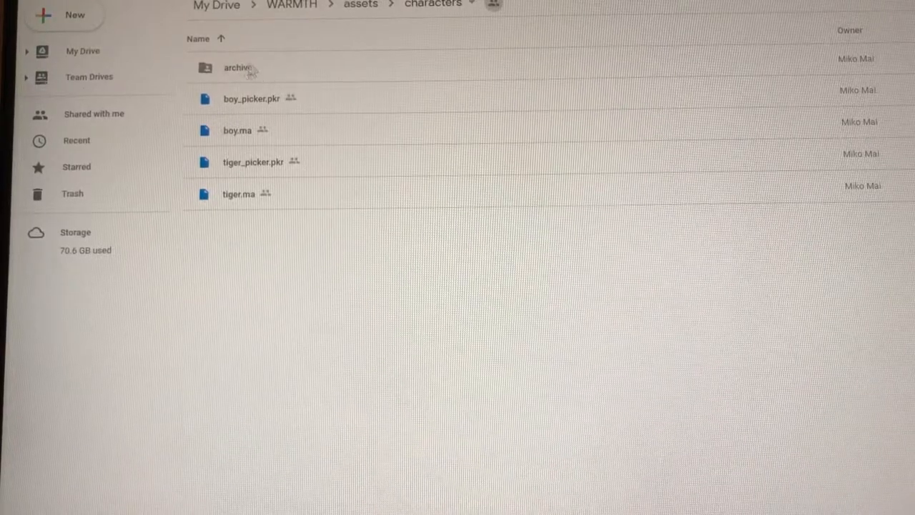
{"action": "mouse_move", "coordinate": [257, 71]}
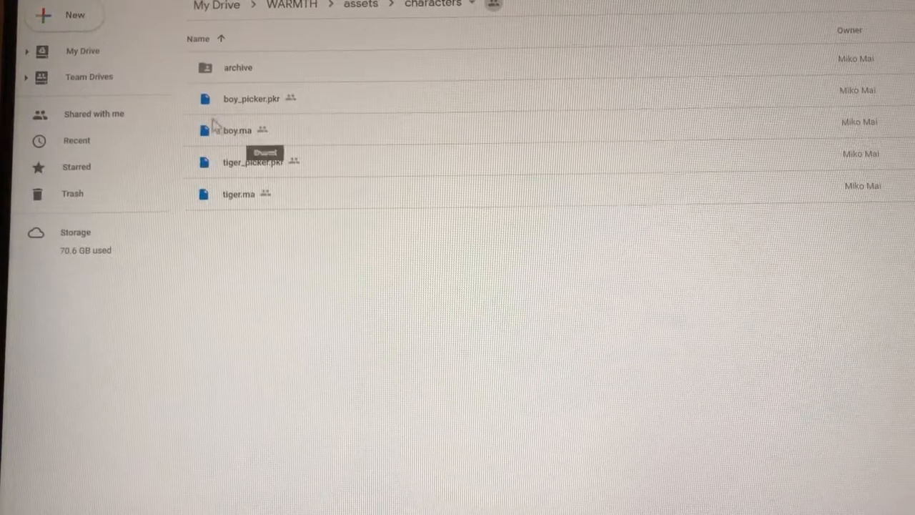
{"action": "mouse_move", "coordinate": [236, 203]}
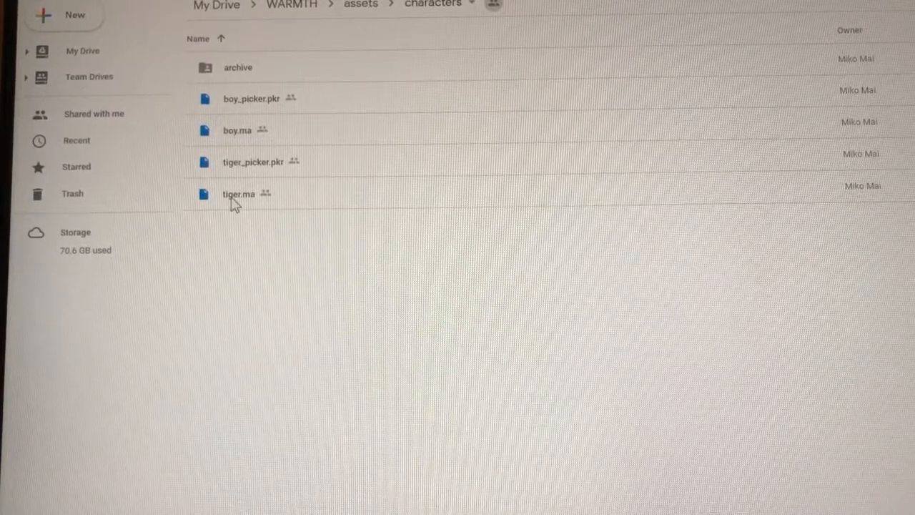
{"action": "mouse_move", "coordinate": [337, 57]}
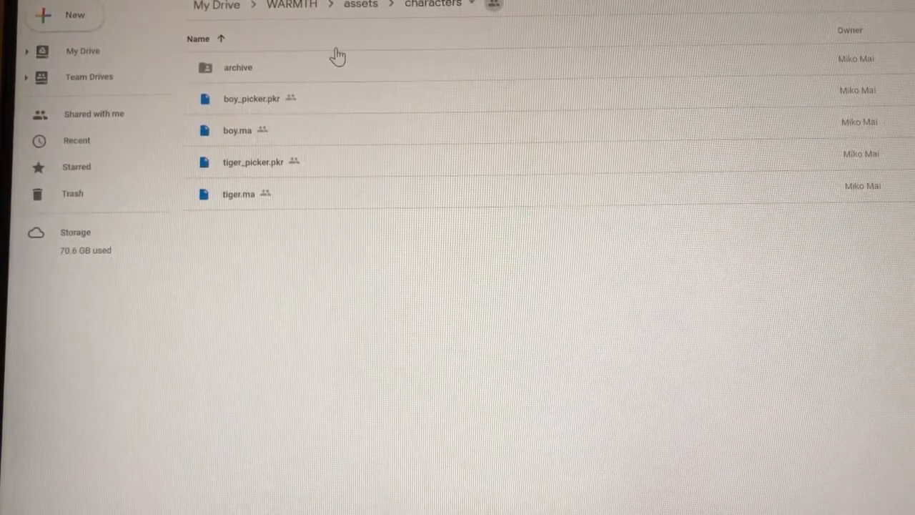
{"action": "mouse_move", "coordinate": [427, 116]}
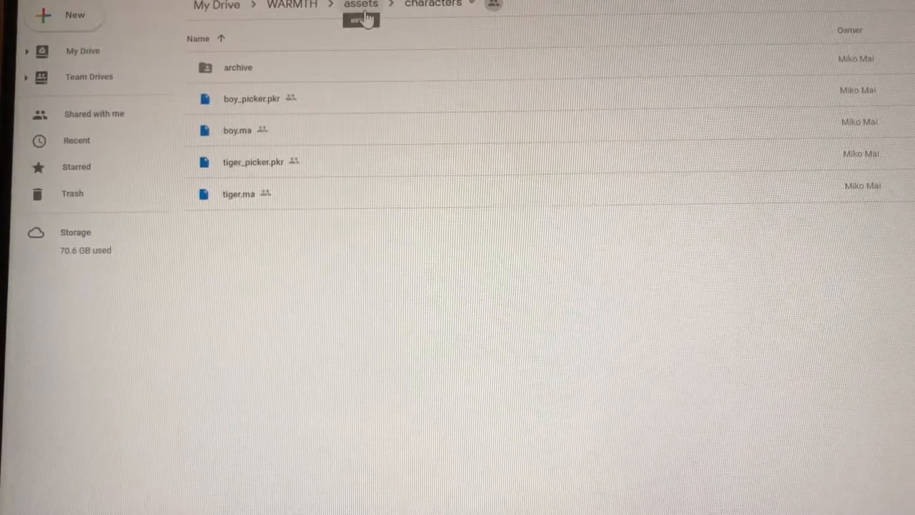
Return to the assets folder via the breadcrumb, listing characters, environments, props and Rigs.
{"action": "left_click", "coordinate": [360, 6]}
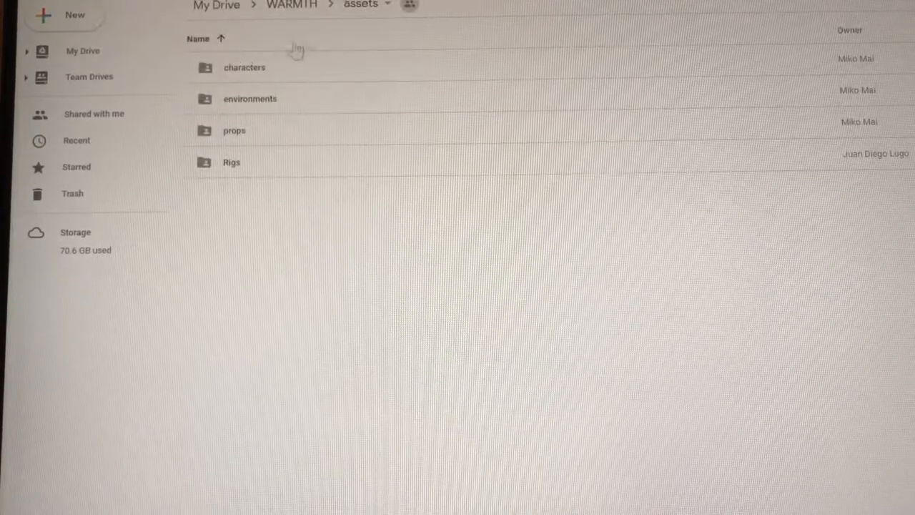